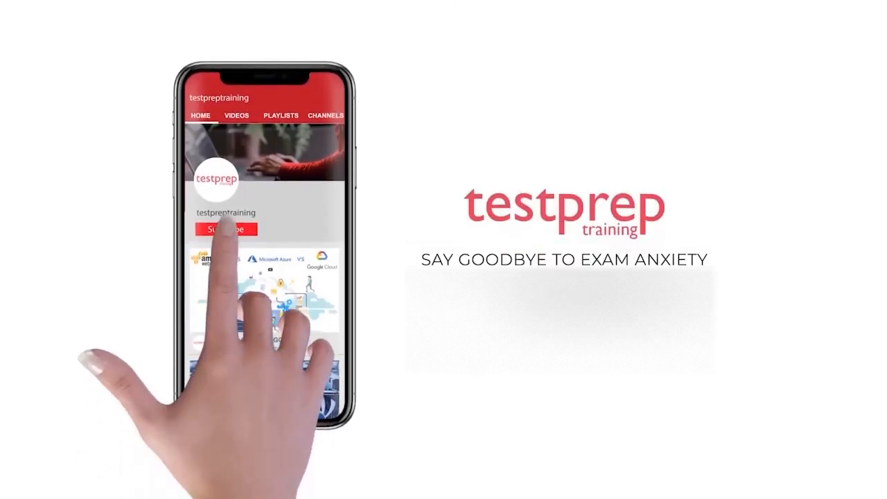
click(225, 229)
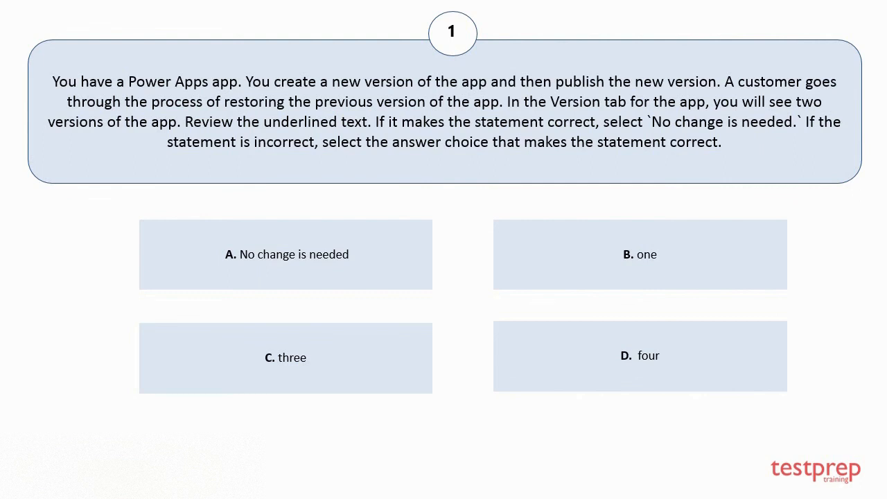
click(285, 358)
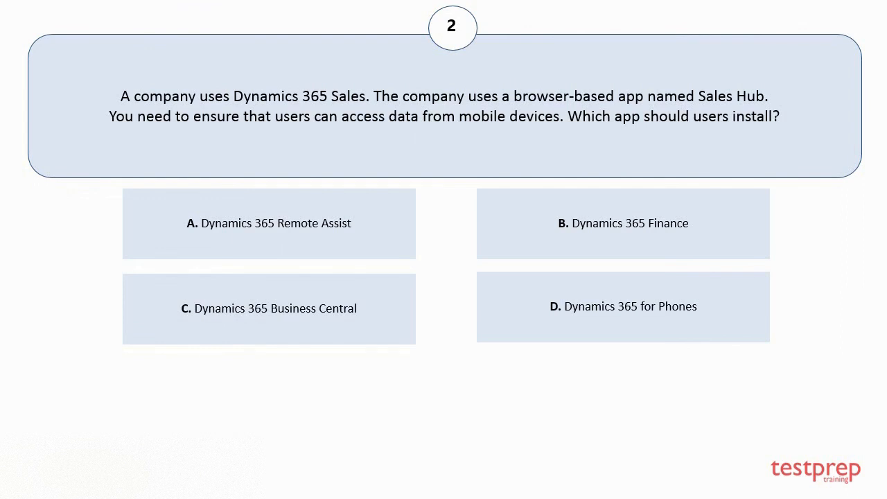
click(623, 306)
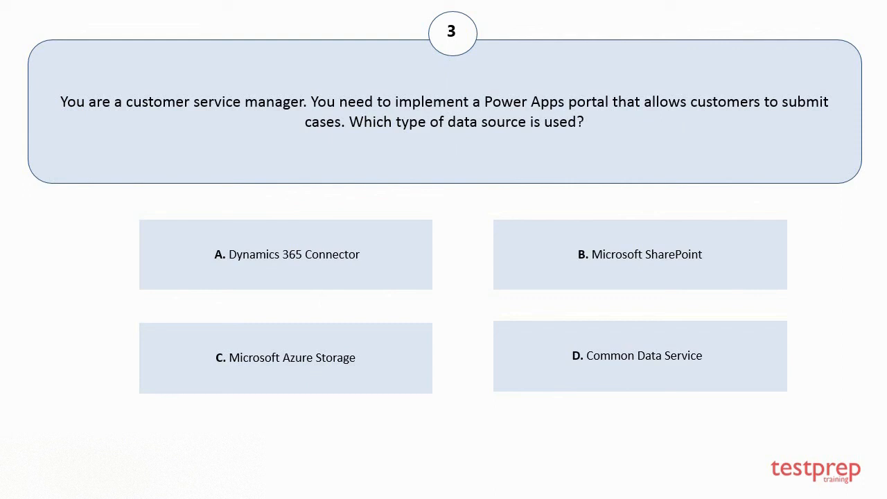
click(639, 254)
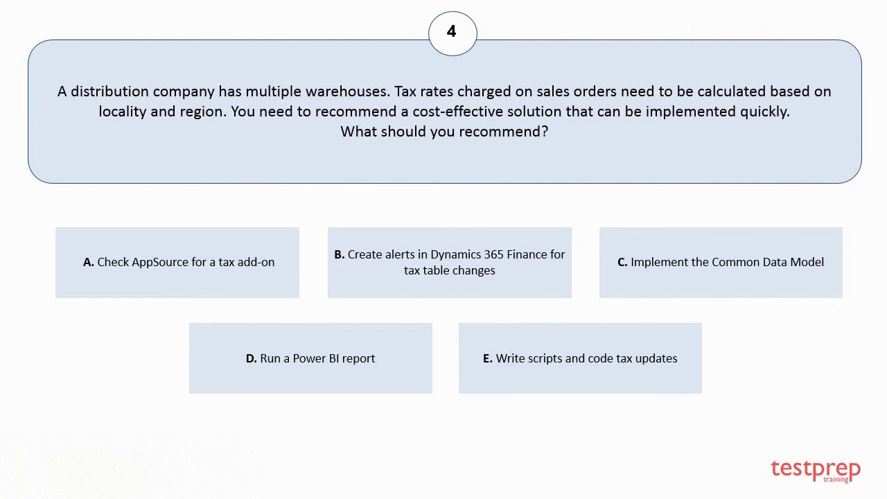
click(450, 262)
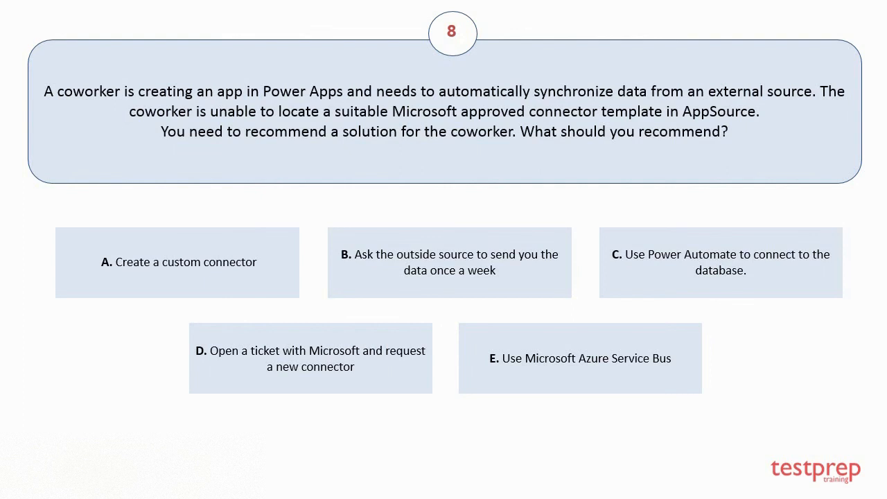
click(178, 262)
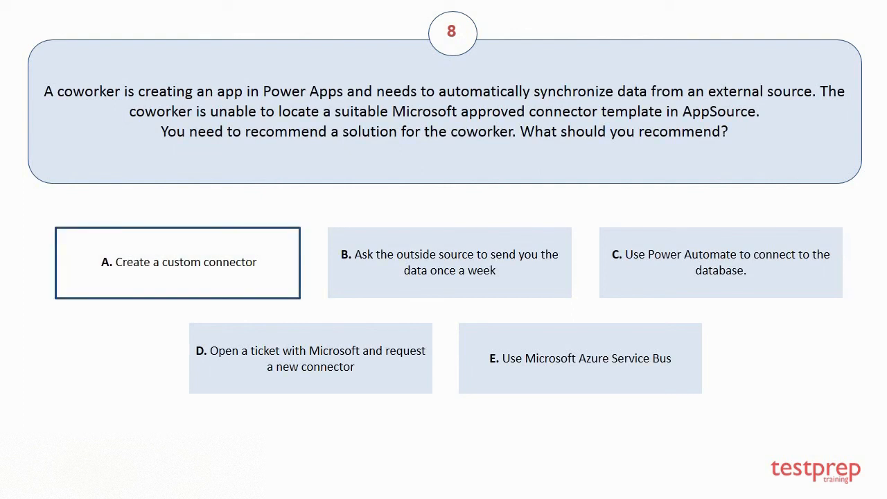